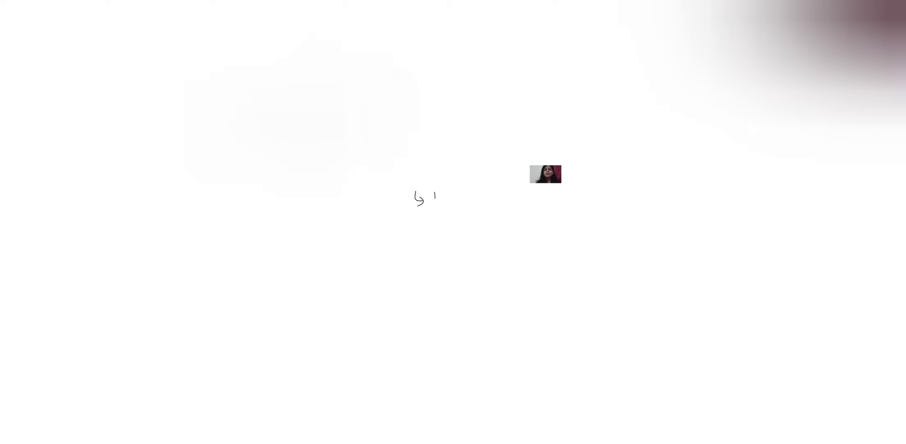
- Handwrite 'no of citations' and 'year of publication', then clear the board and draw a rectangle
{"action": "type", "text": "no of citations"}
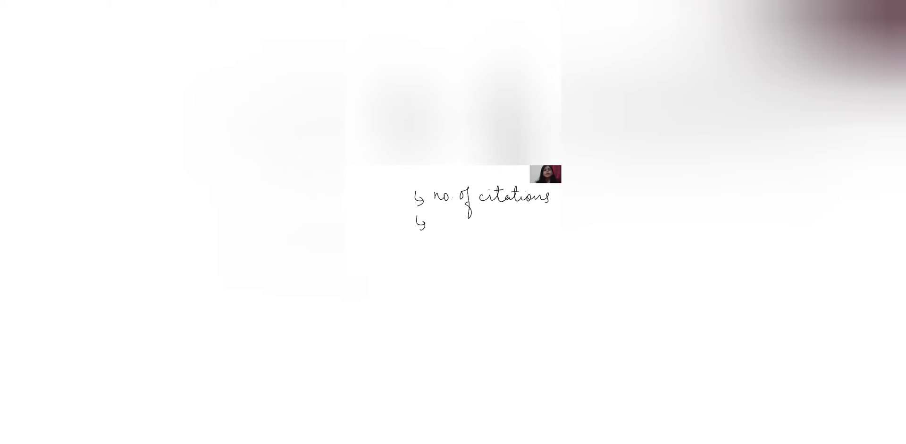
{"action": "type", "text": "year of"}
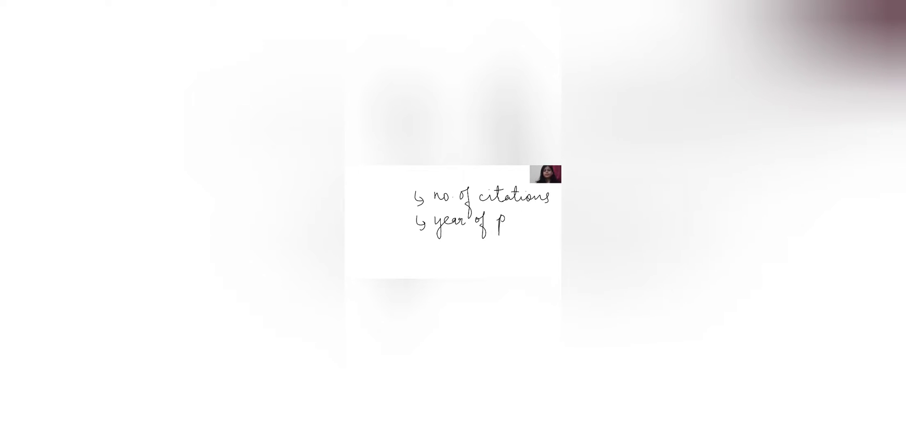
{"action": "type", "text": "publ"}
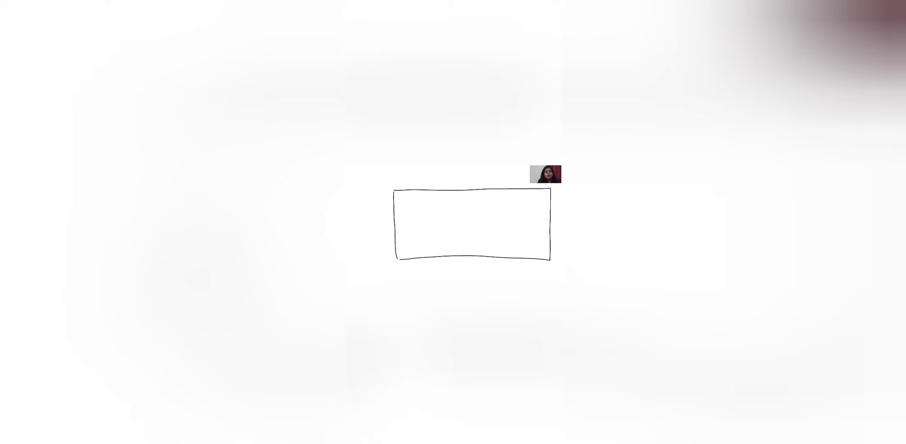
- Divide the rectangle into six columns with a header row and start a red 'Author' label
{"action": "left_click_drag", "start_coordinate": [435, 189], "coordinate": [415, 261]}
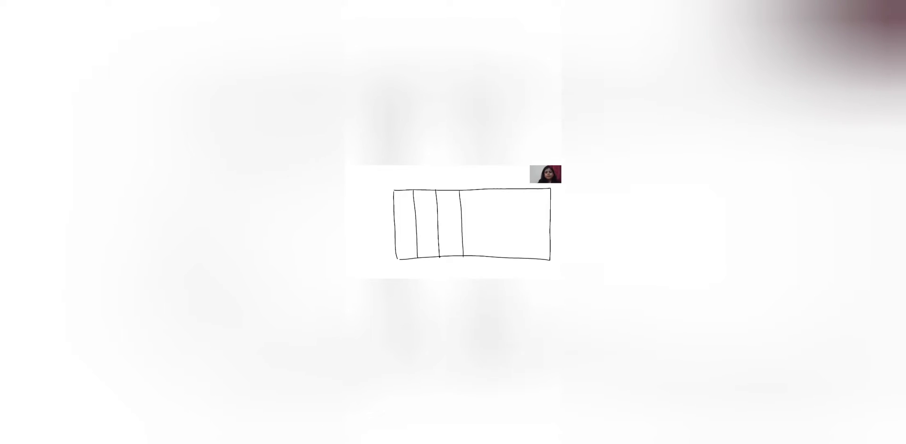
{"action": "left_click_drag", "start_coordinate": [491, 194], "coordinate": [491, 254]}
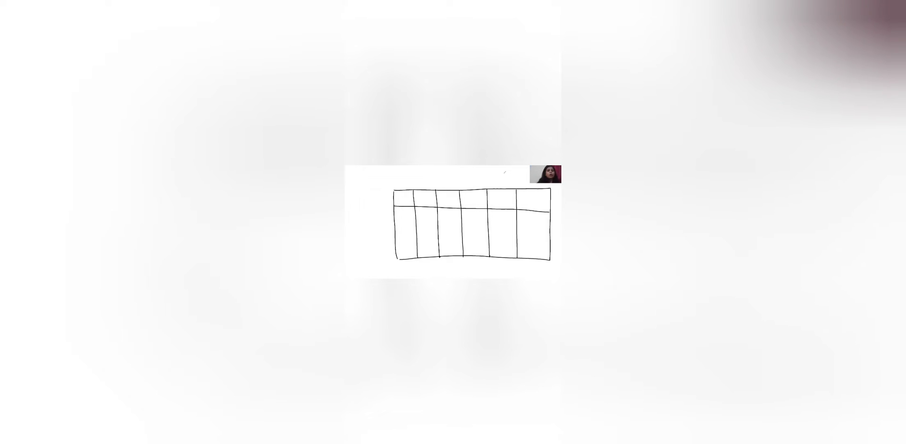
{"action": "left_click_drag", "start_coordinate": [350, 193], "coordinate": [396, 199]}
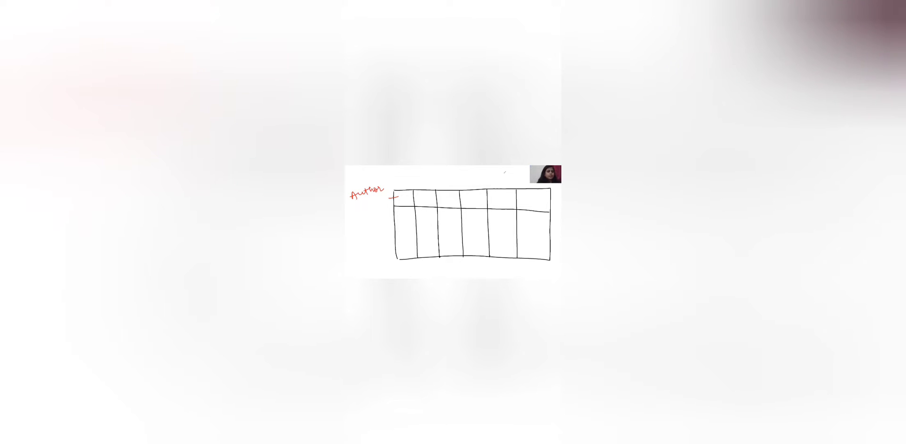
- Write red labels 'Author name, year', 'Title', 'obj' and 'R.M' above the columns
{"action": "type", "text": "name 1"}
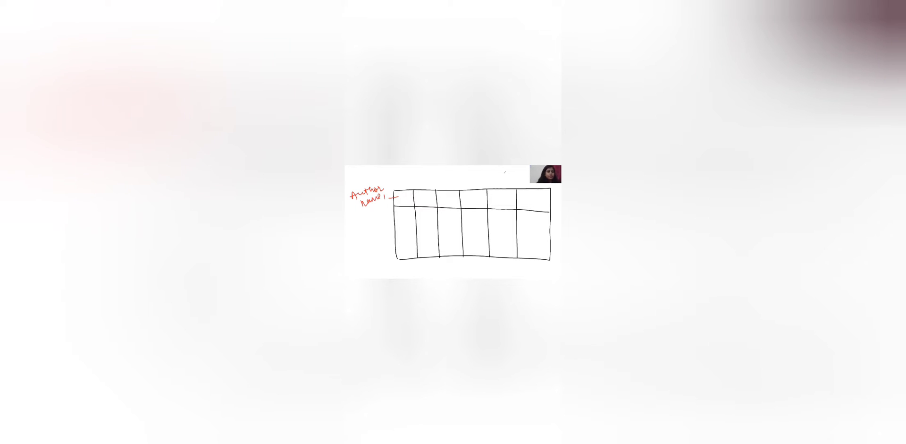
{"action": "type", "text": "year."}
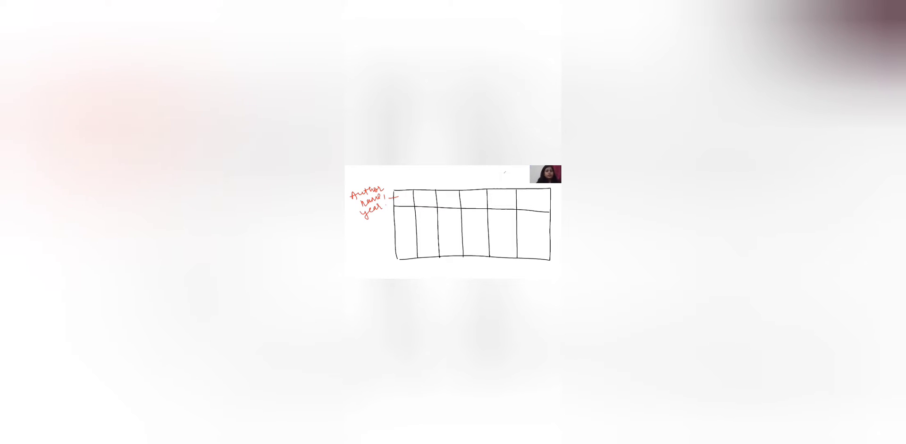
{"action": "left_click", "coordinate": [417, 190]}
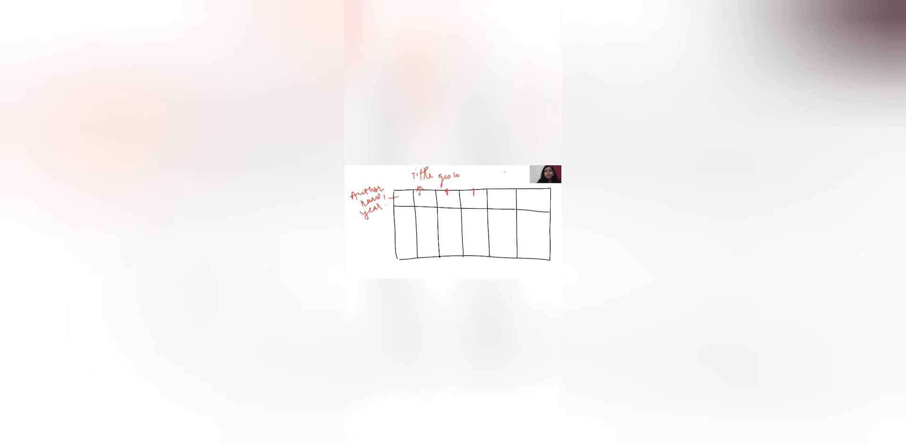
{"action": "type", "text": "obj R.M"}
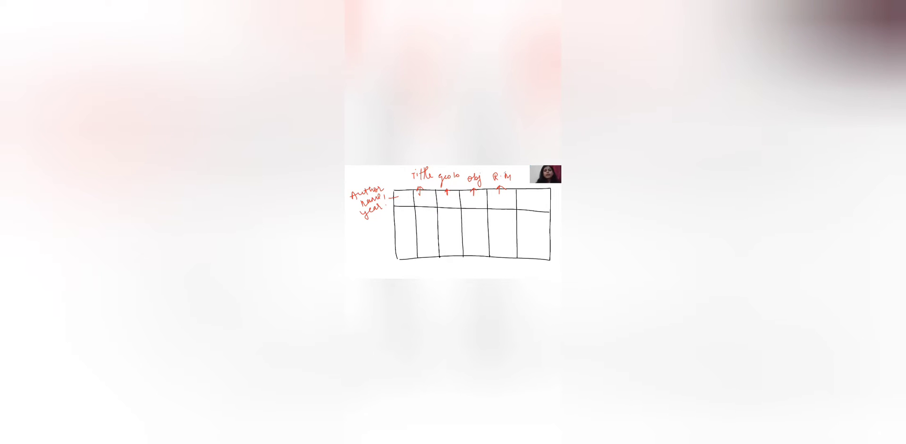
- Write blue abbreviations SS, DC, V. and S T down the R.M column
{"action": "type", "text": "SS"}
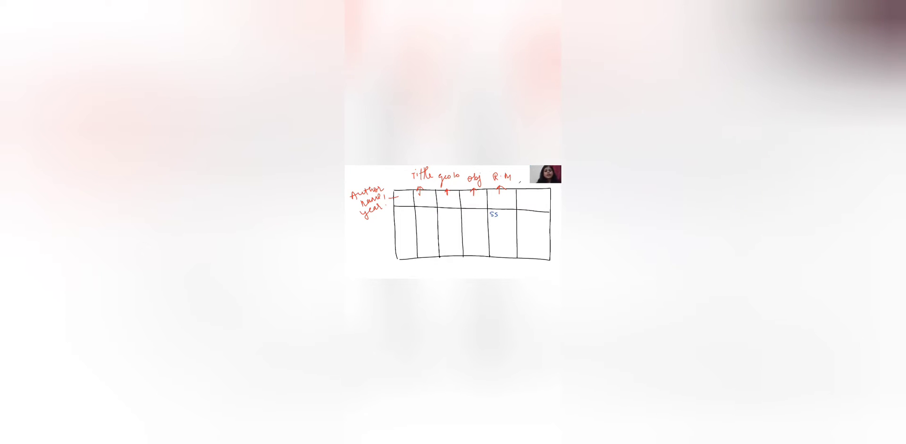
{"action": "type", "text": "DC"}
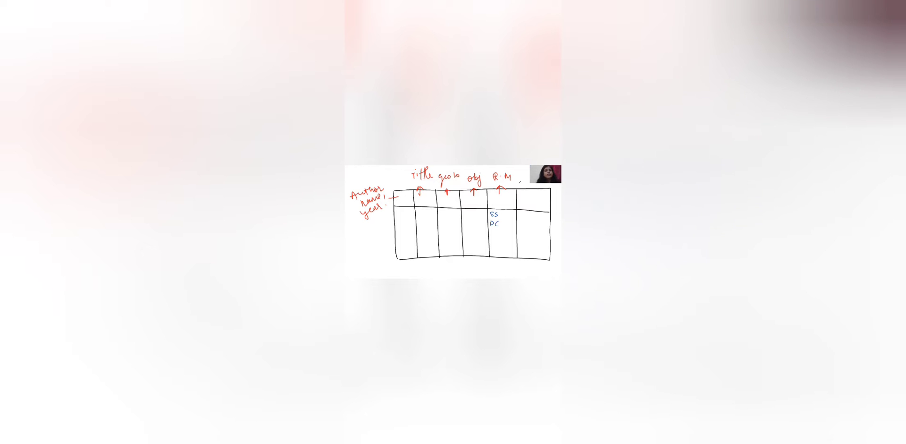
{"action": "type", "text": "V."}
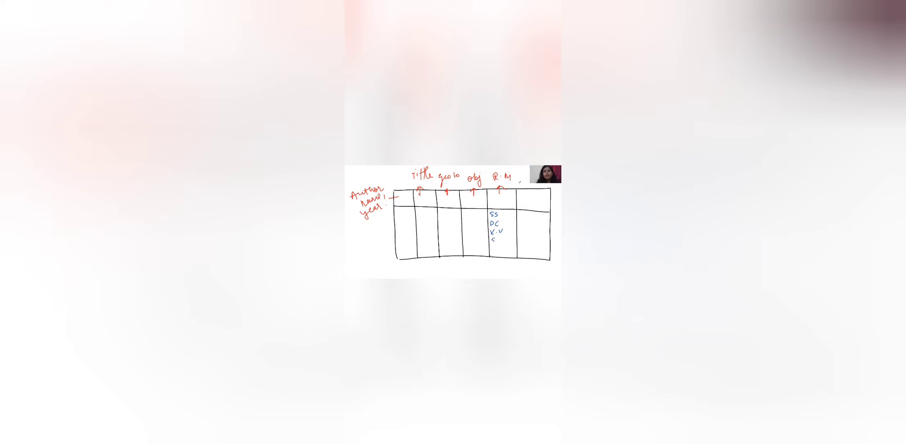
{"action": "type", "text": "S T"}
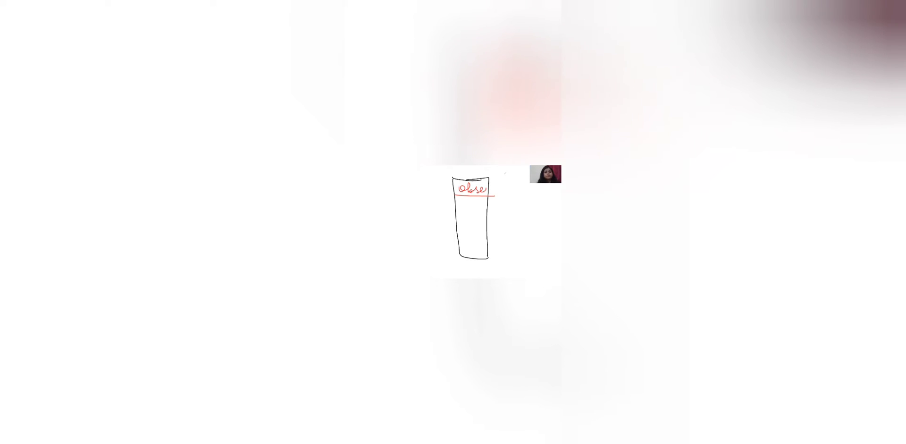
- Draw a tall box headed 'Observation' in red and write 'Research gap' in green below
{"action": "type", "text": "Observation"}
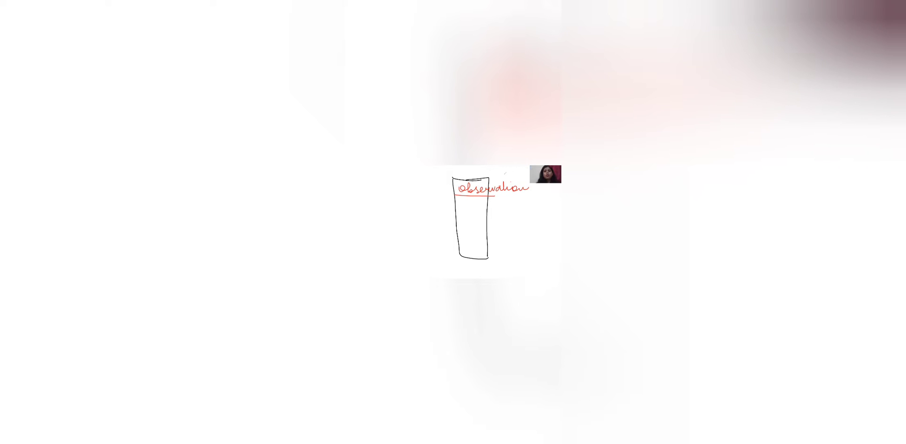
{"action": "type", "text": "Research gap."}
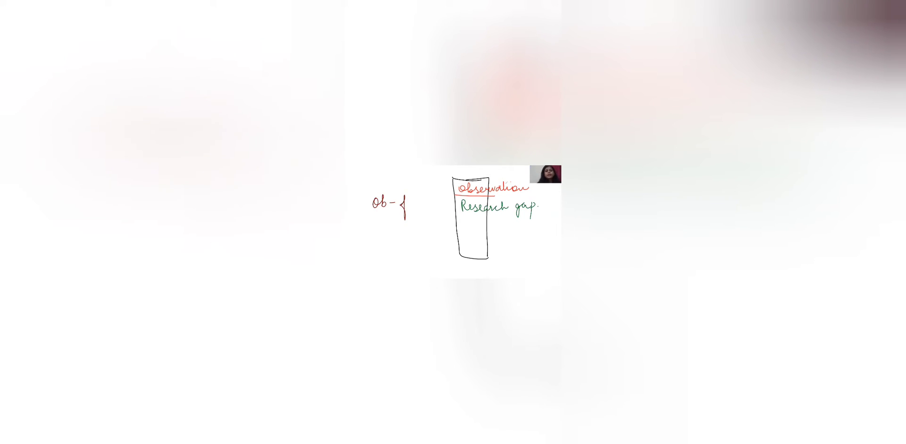
- Write 'Ob - findings' and 'R1' in dark red beside the Observation column
{"action": "type", "text": "findings"}
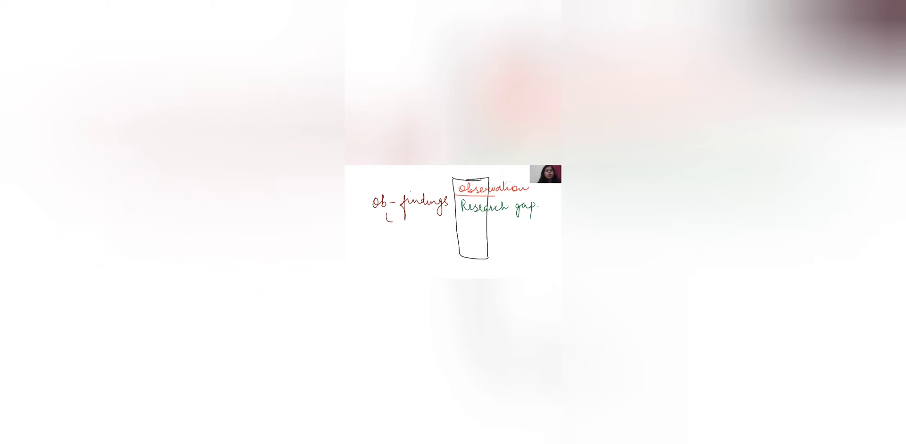
{"action": "type", "text": "R1"}
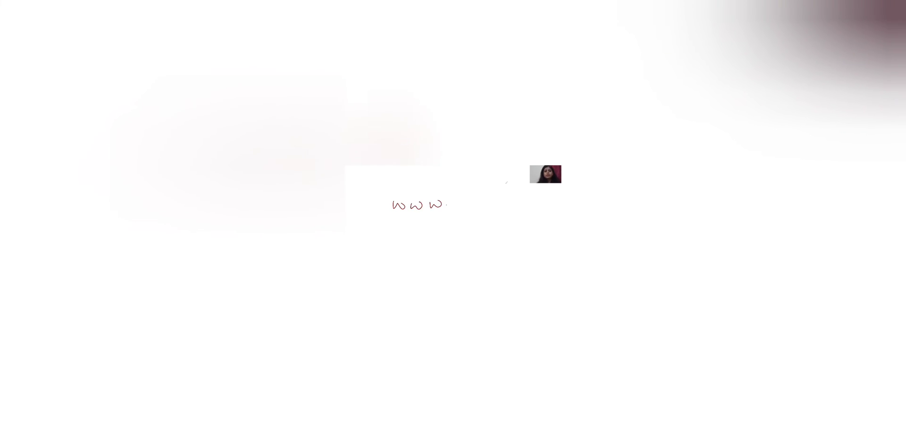
- Handwrite the web address 'www edbhoomi com' on a blank page
{"action": "type", "text": "edb"}
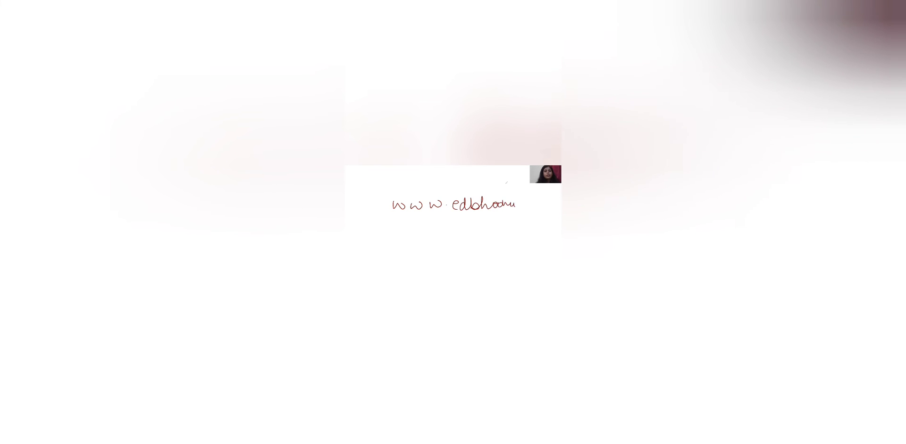
{"action": "type", "text": ".com"}
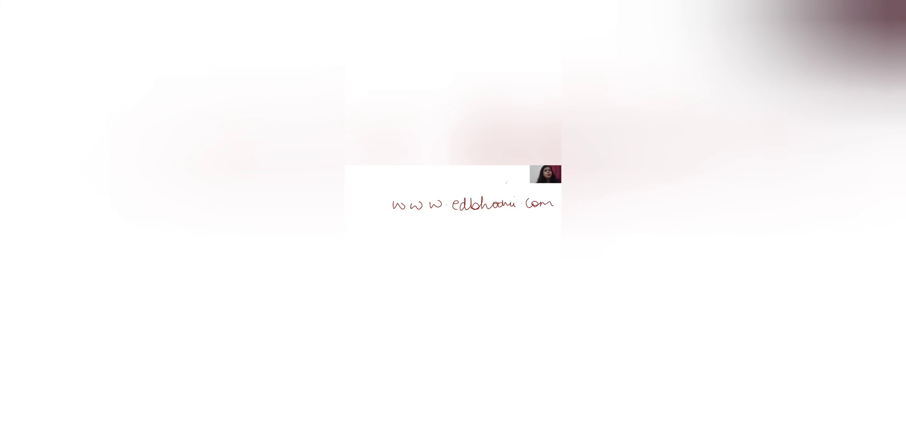